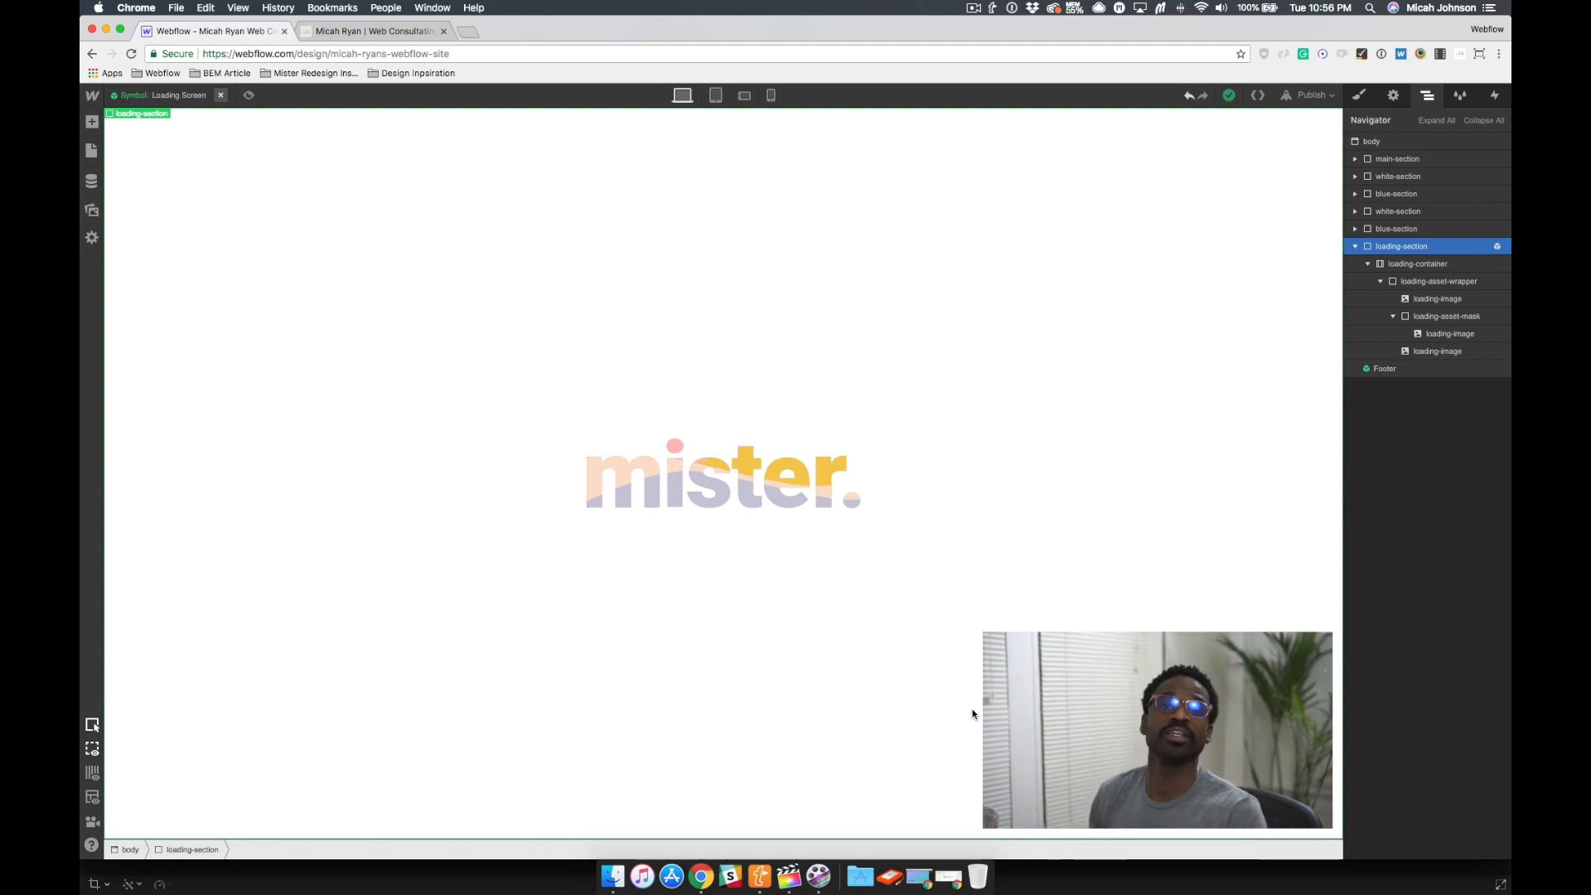
mouse_move(1151, 395)
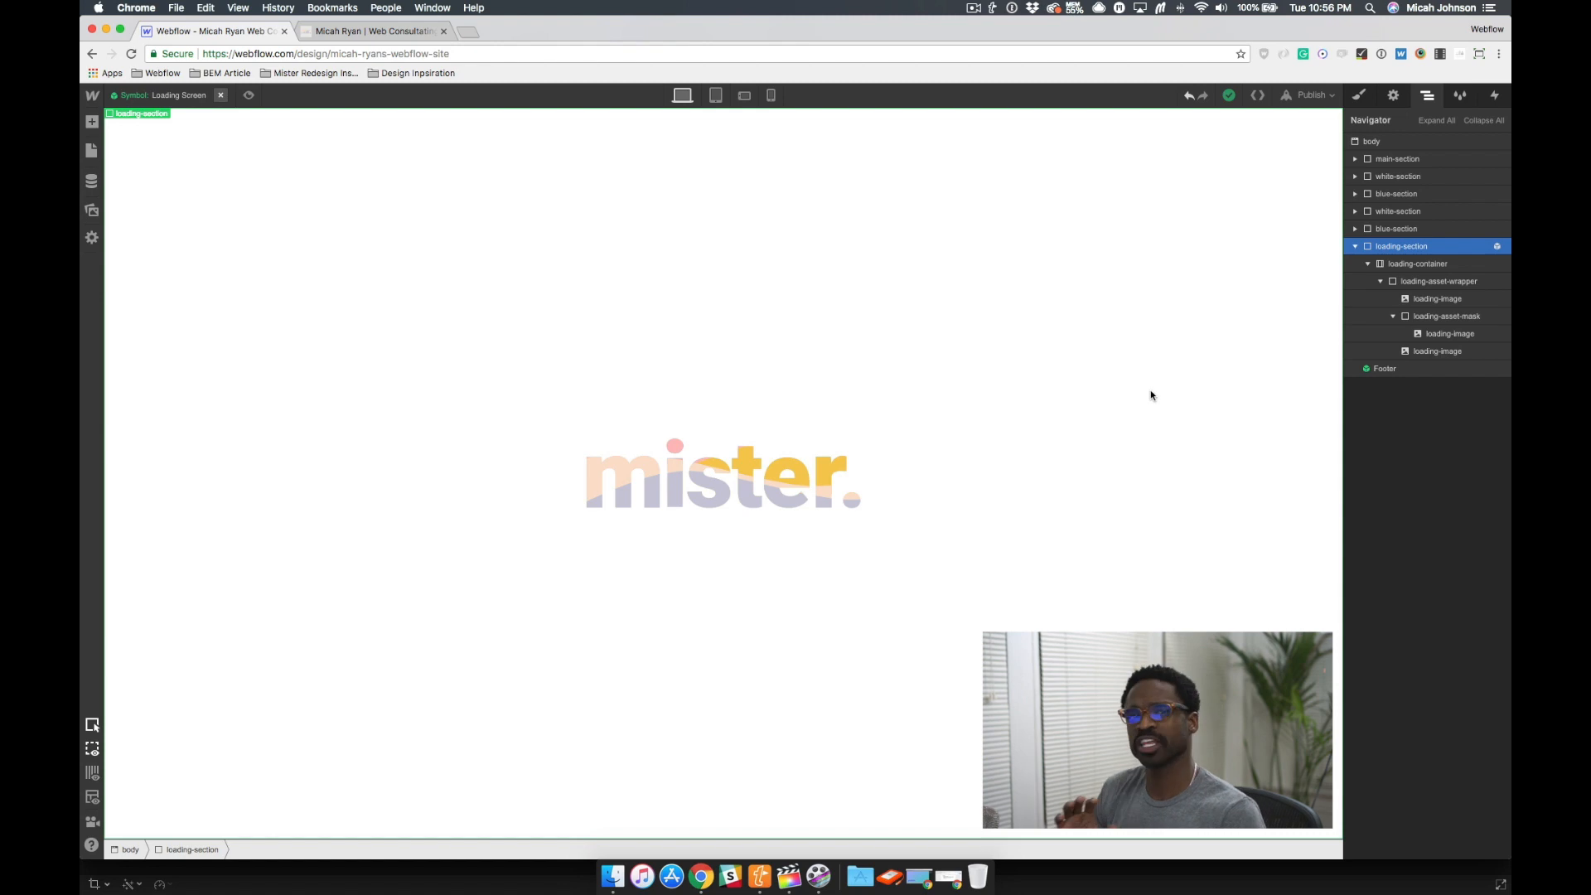
mouse_move(1293, 236)
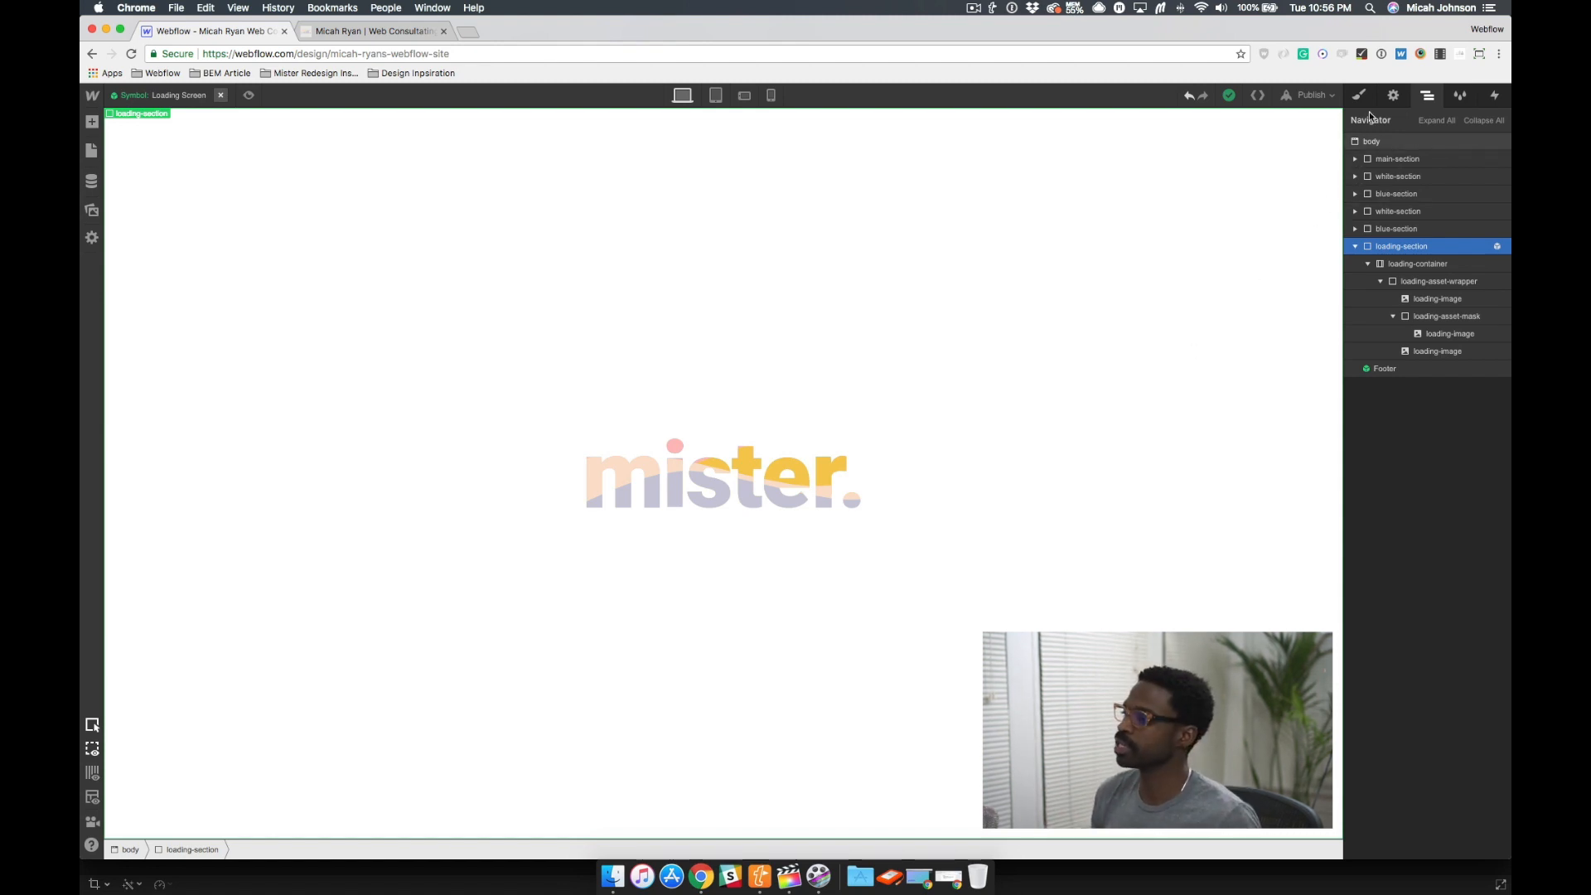
Look at the loading section's styles, then return to the Navigator element tree.
left_click(1357, 94)
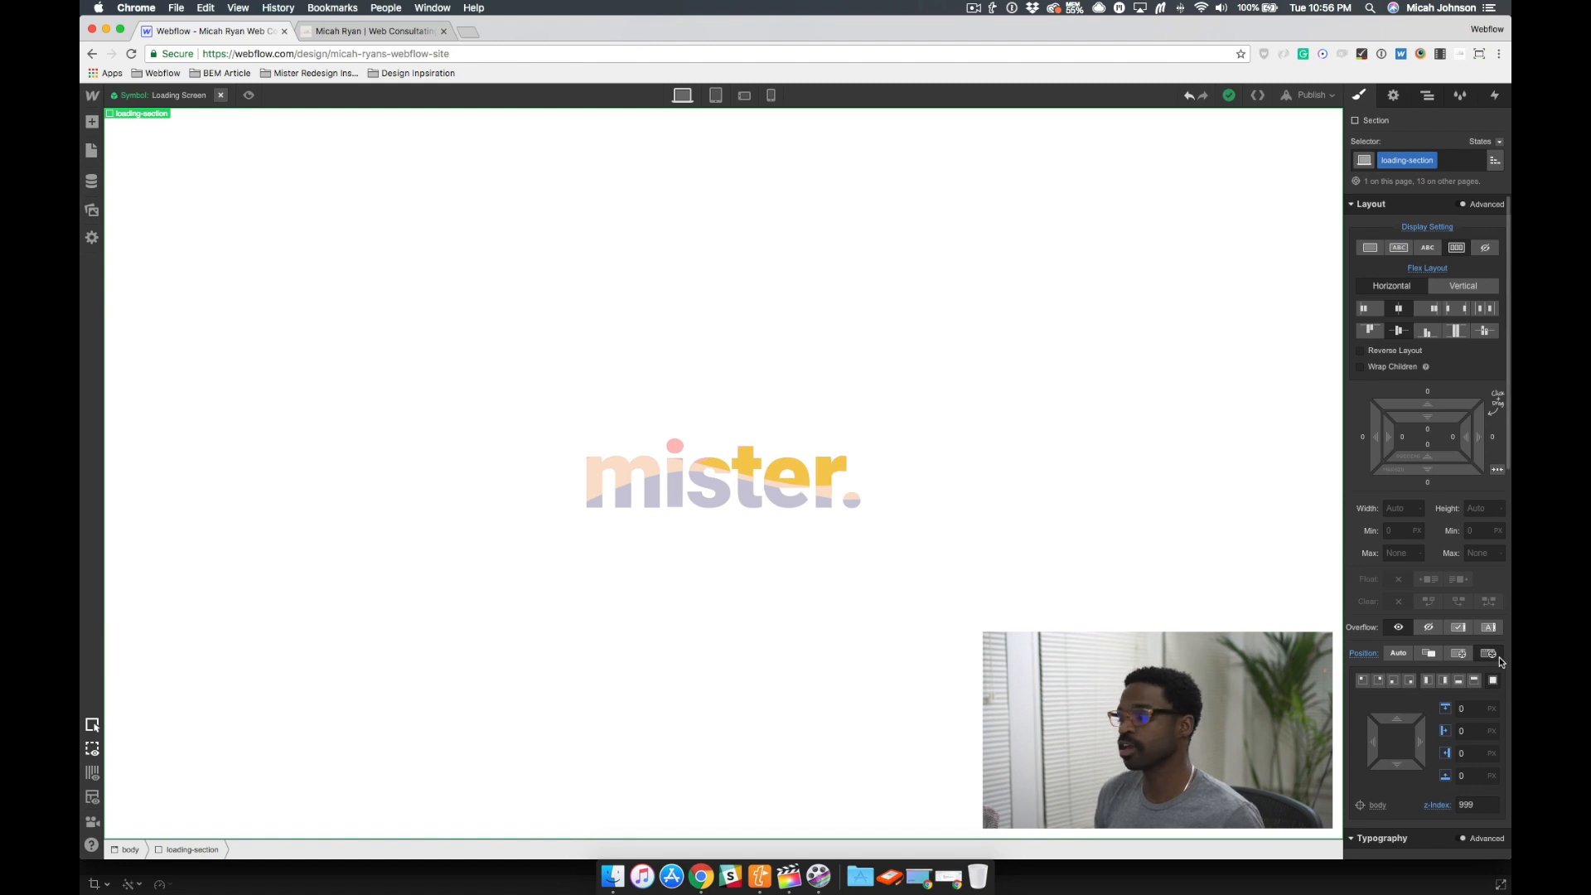
left_click(1489, 652)
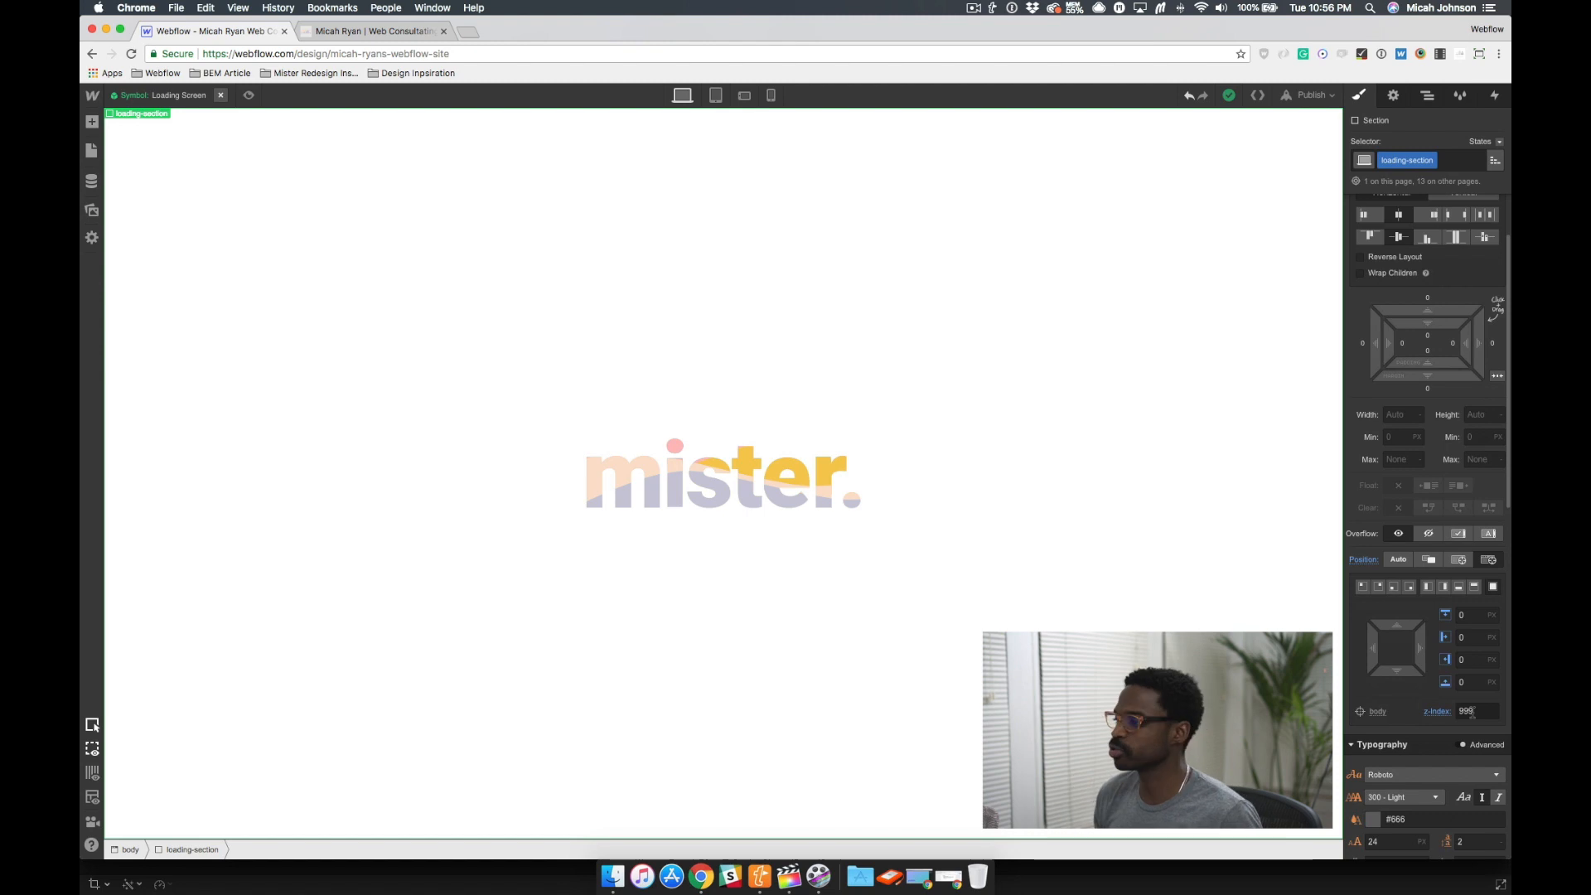
left_click(1426, 95)
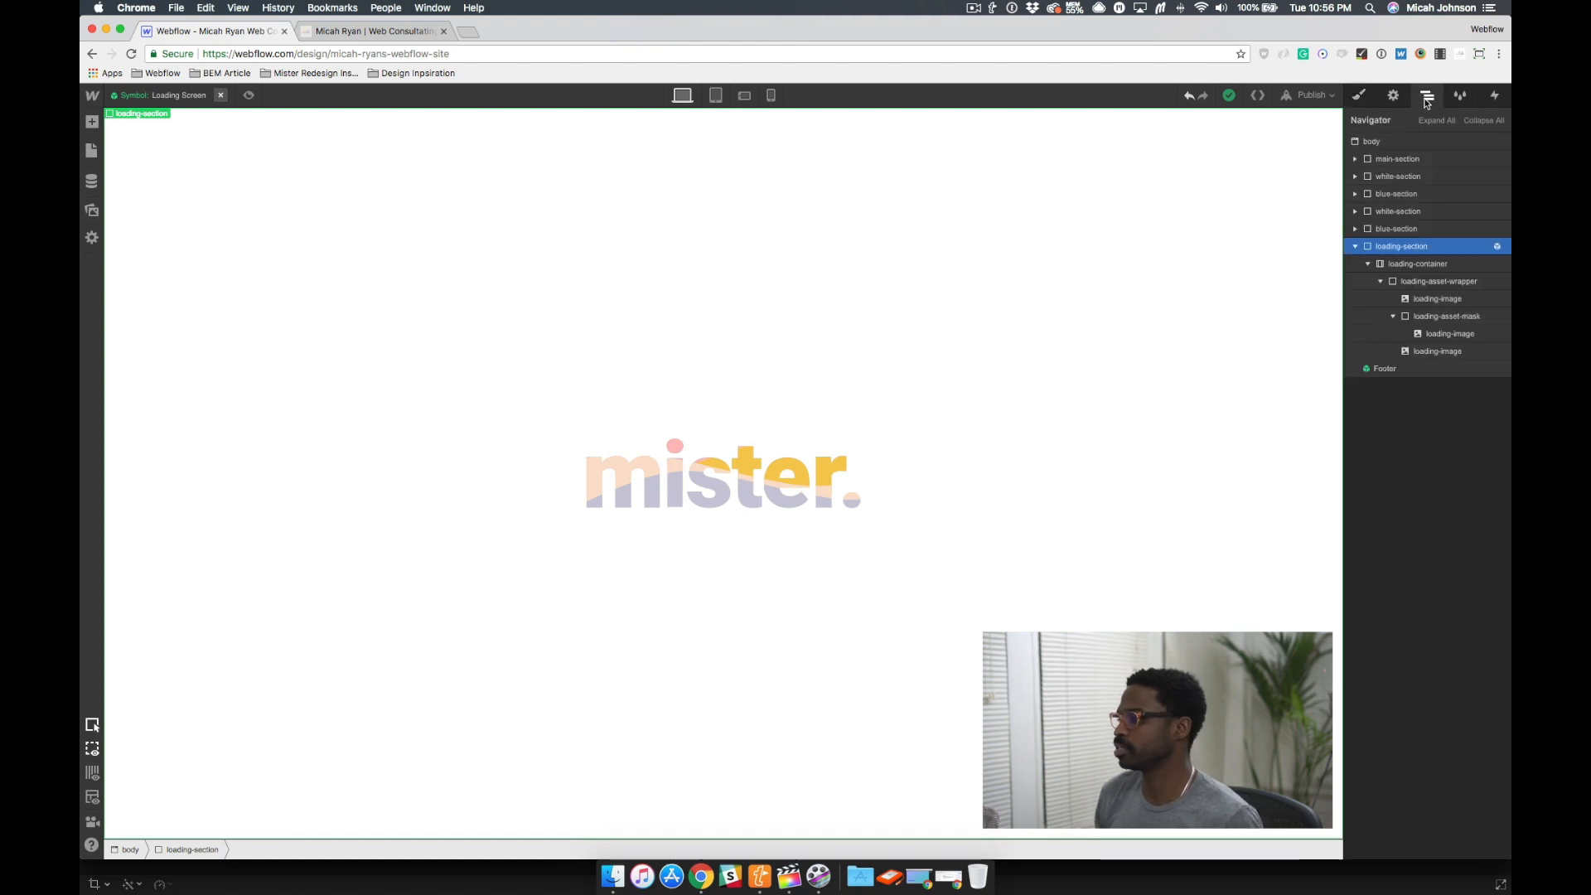
Select loading-container, then loading-asset-wrapper, and show its two page-load interaction triggers.
left_click(1416, 263)
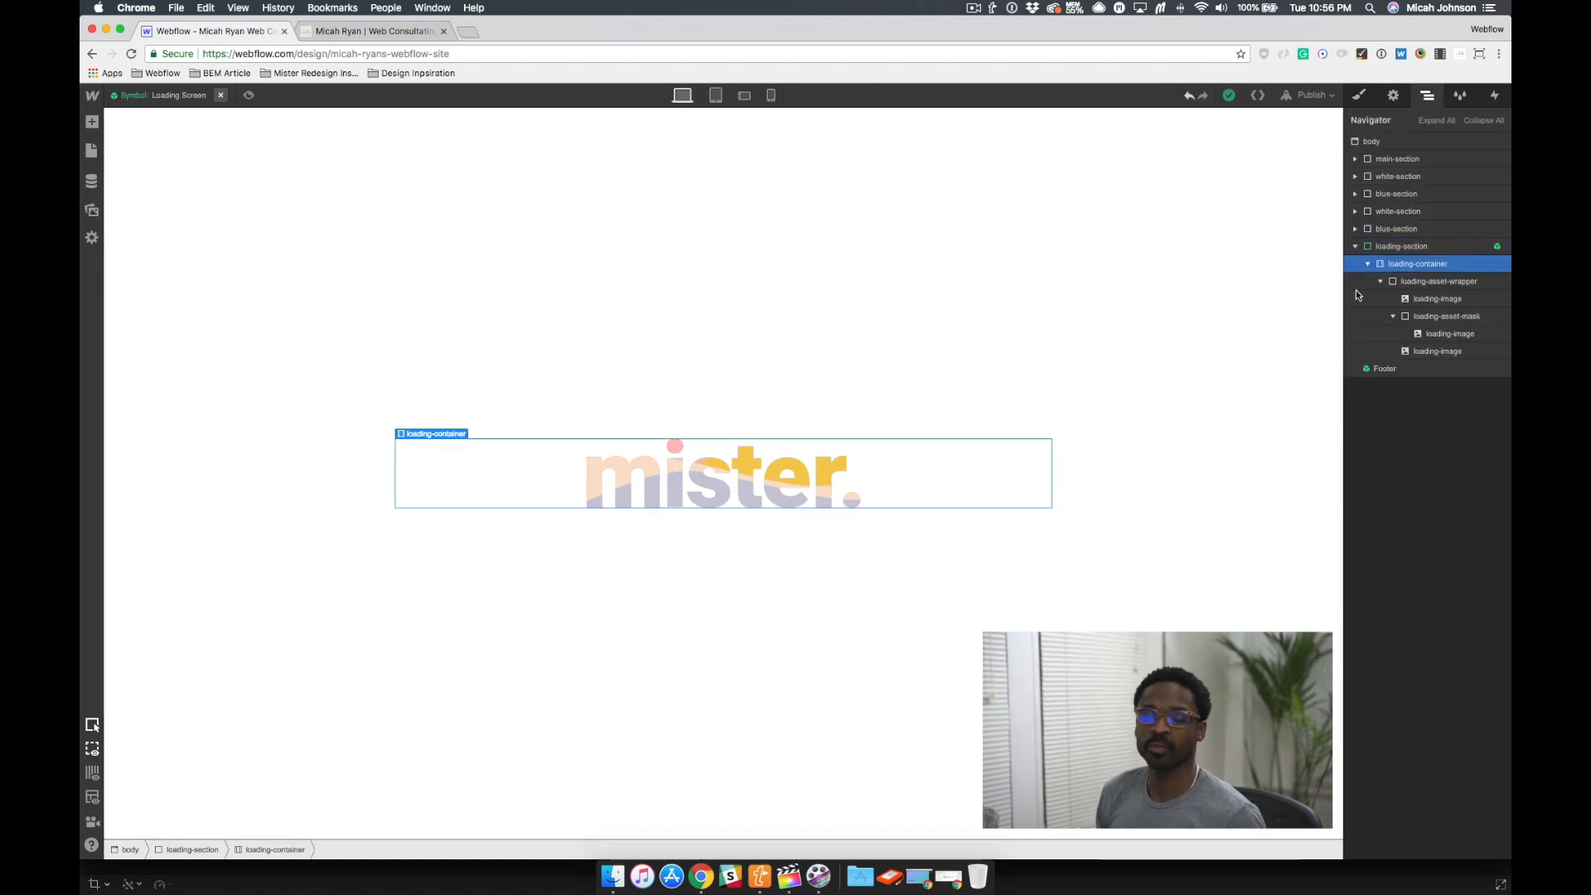
left_click(1445, 316)
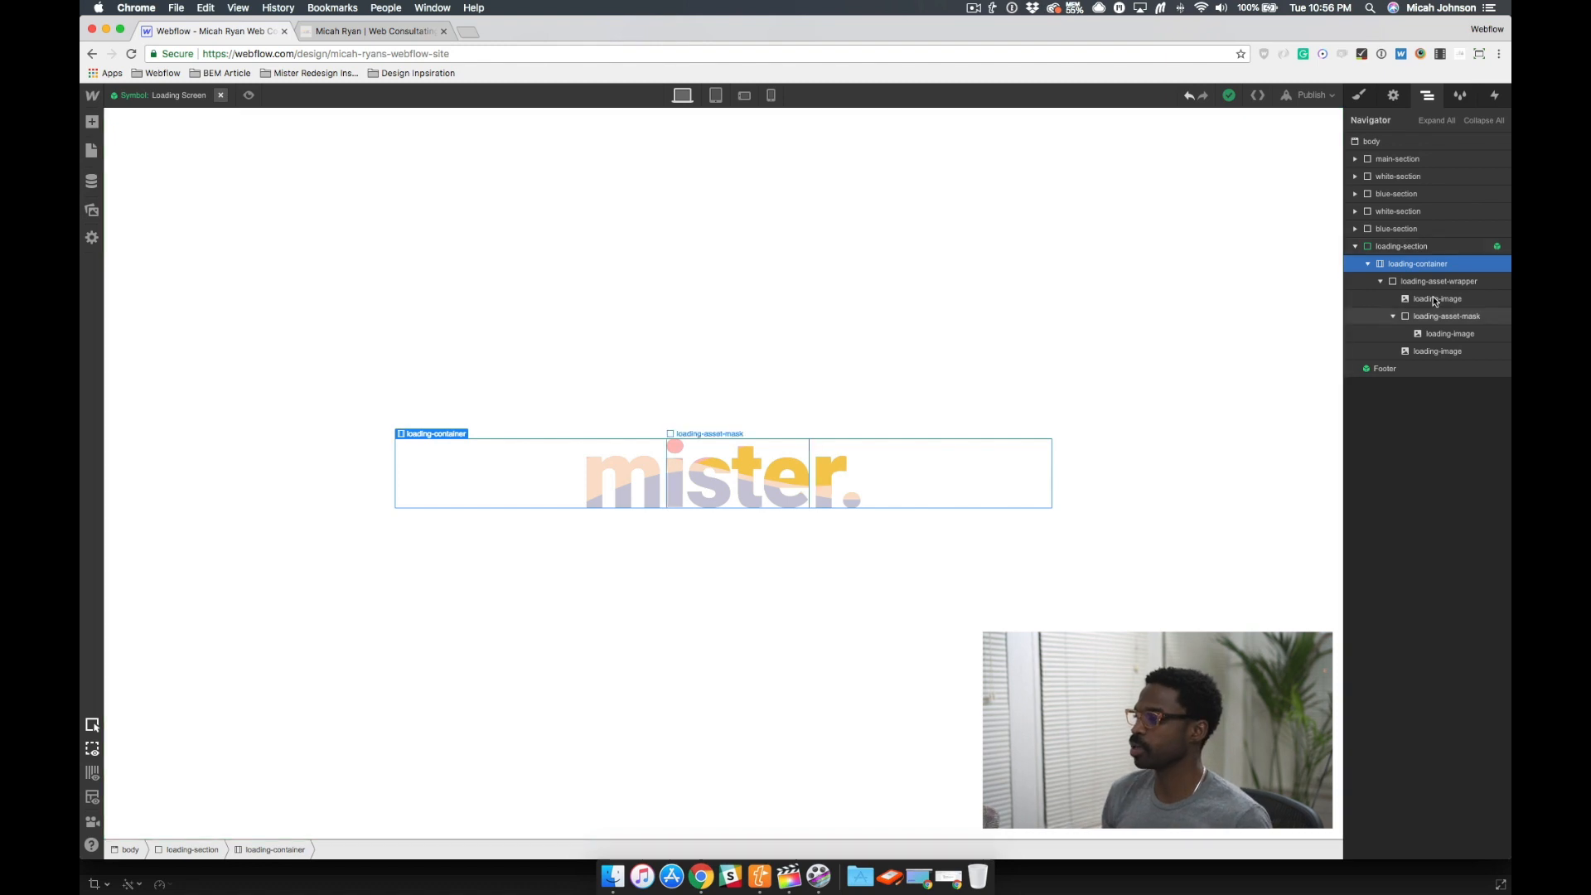
left_click(1437, 281)
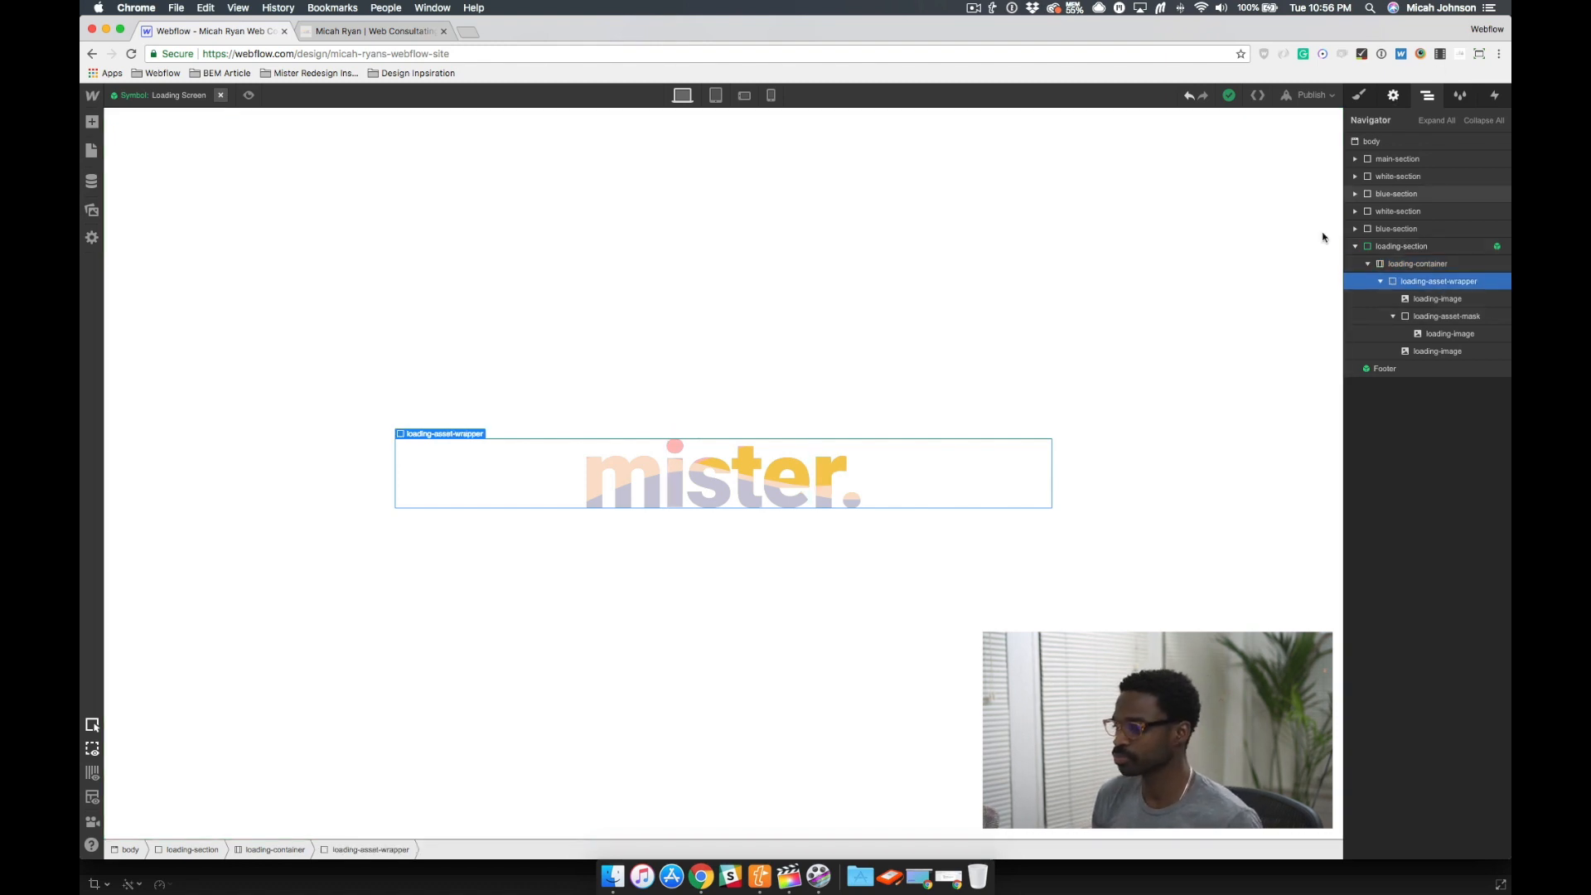
left_click(622, 483)
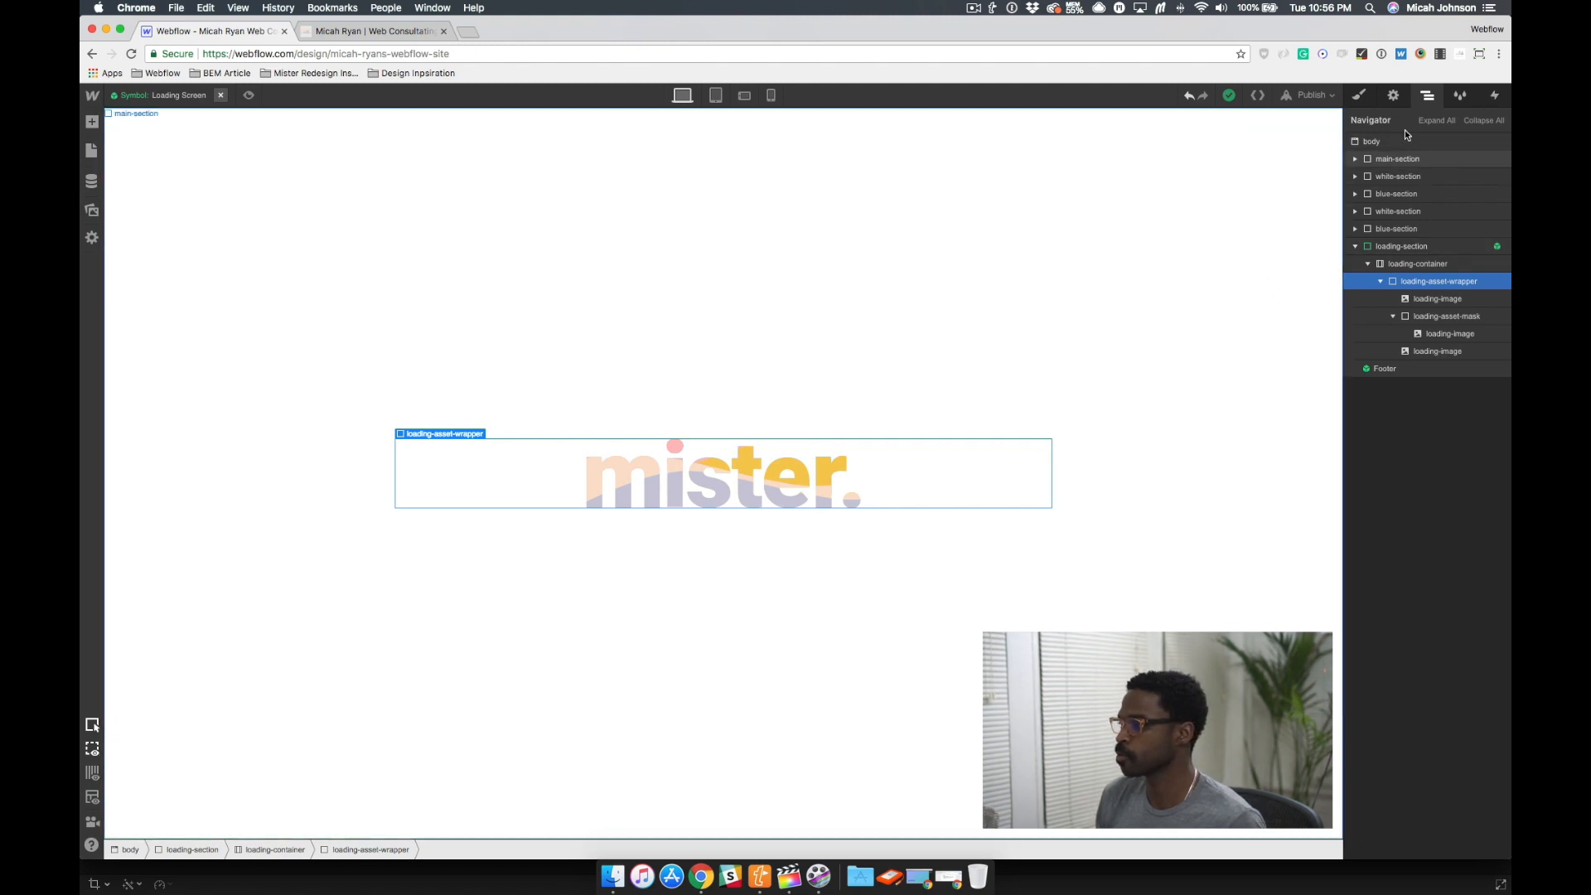
left_click(1492, 94)
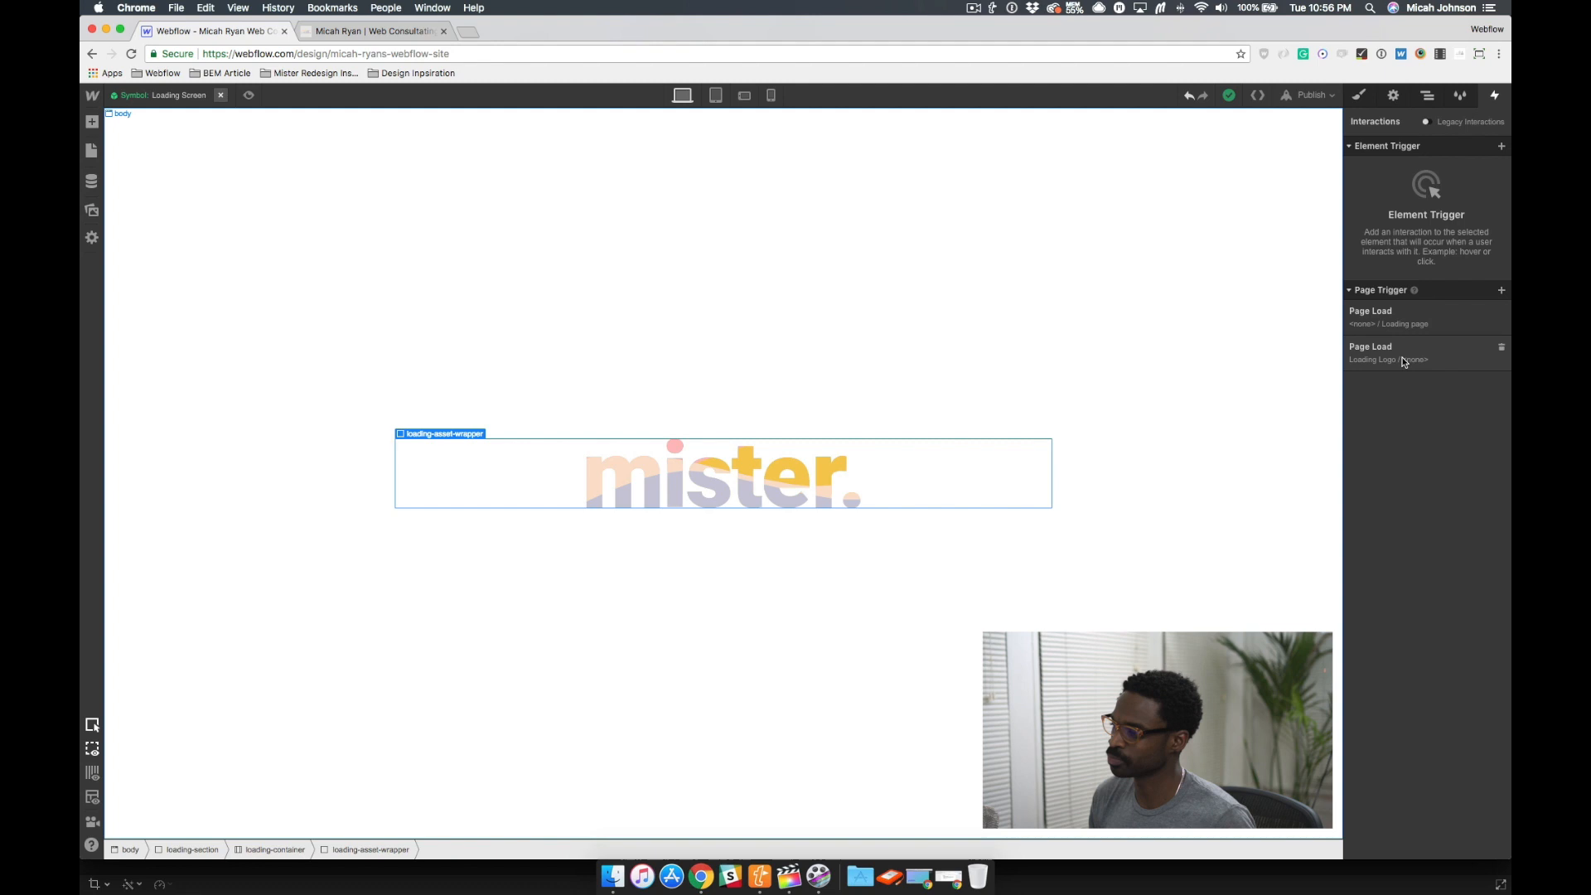
Open the Loading Logo page-load trigger and its animation's four timed actions.
left_click(1387, 350)
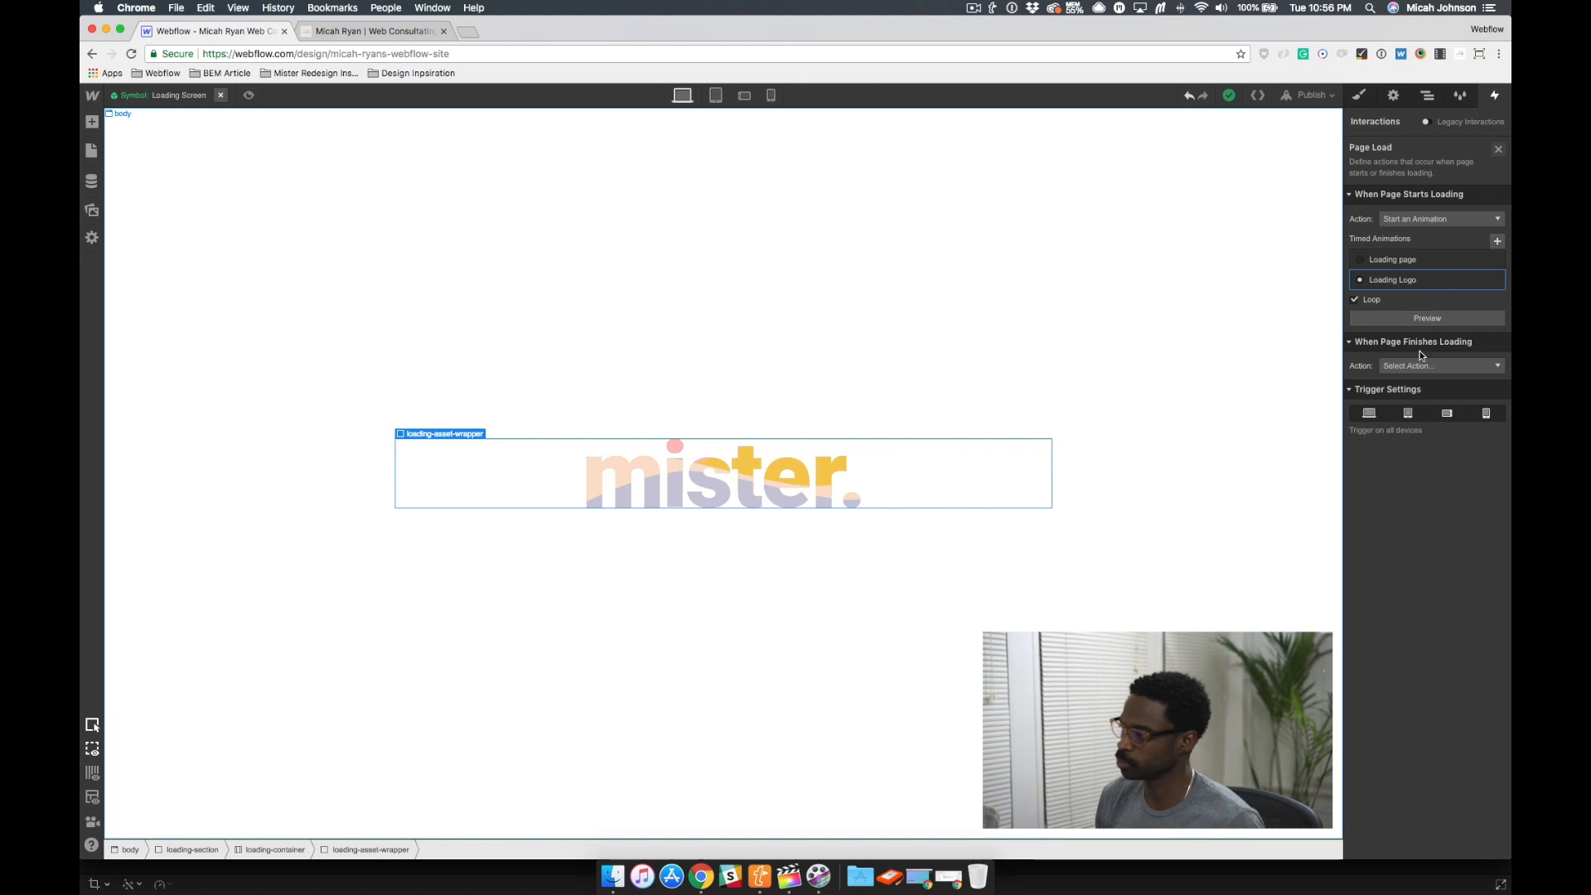
left_click(1393, 279)
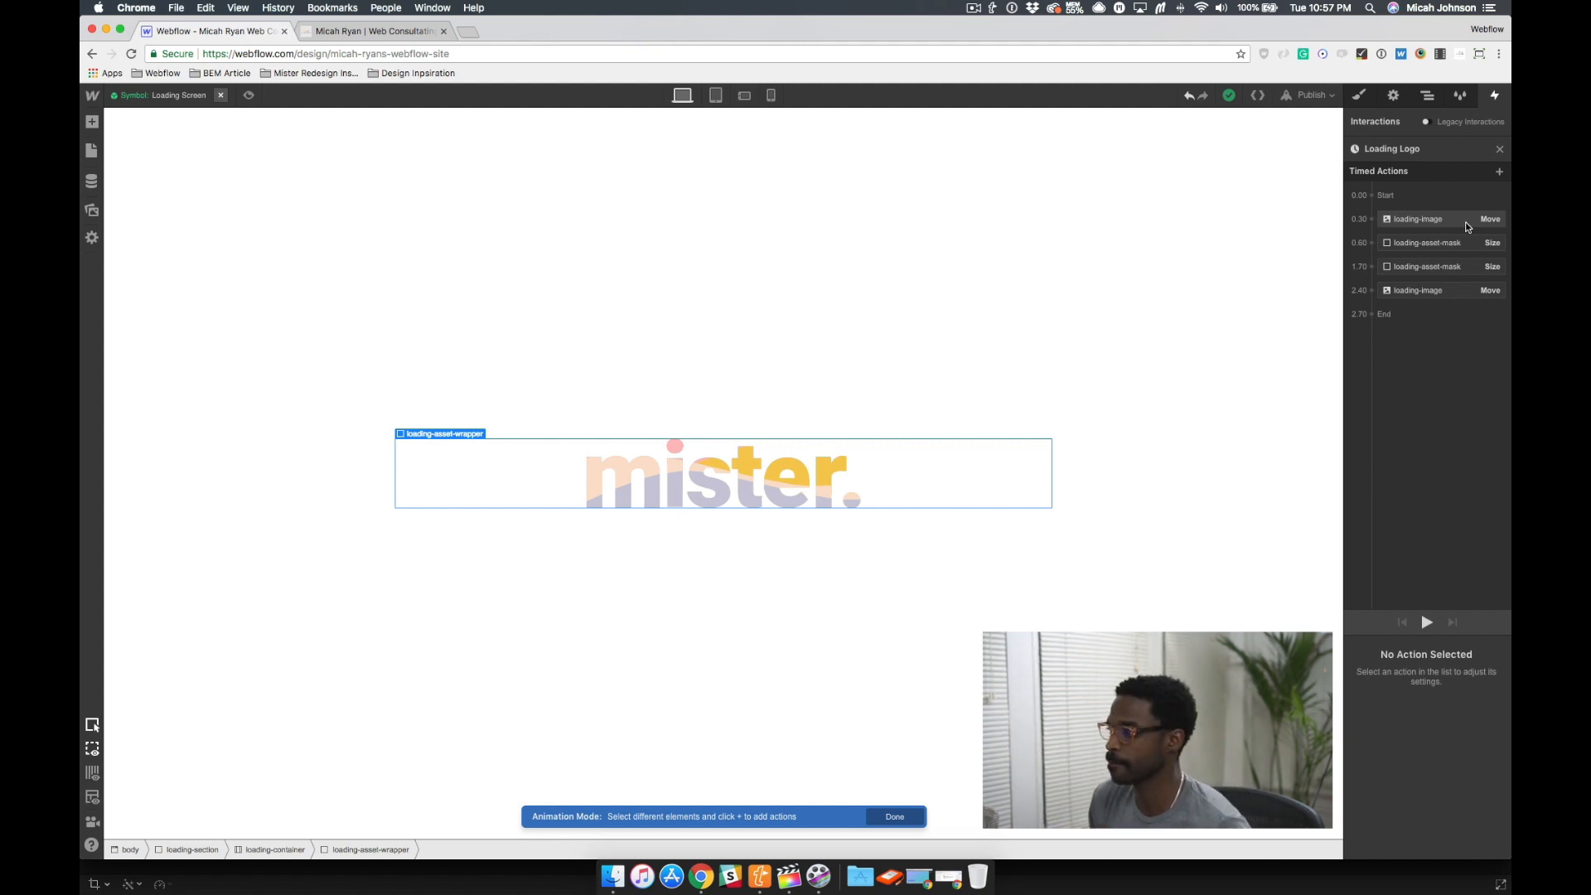
Inspect the mask Size and image Move timed actions, then preview the looping Loading Logo animation.
left_click(1420, 218)
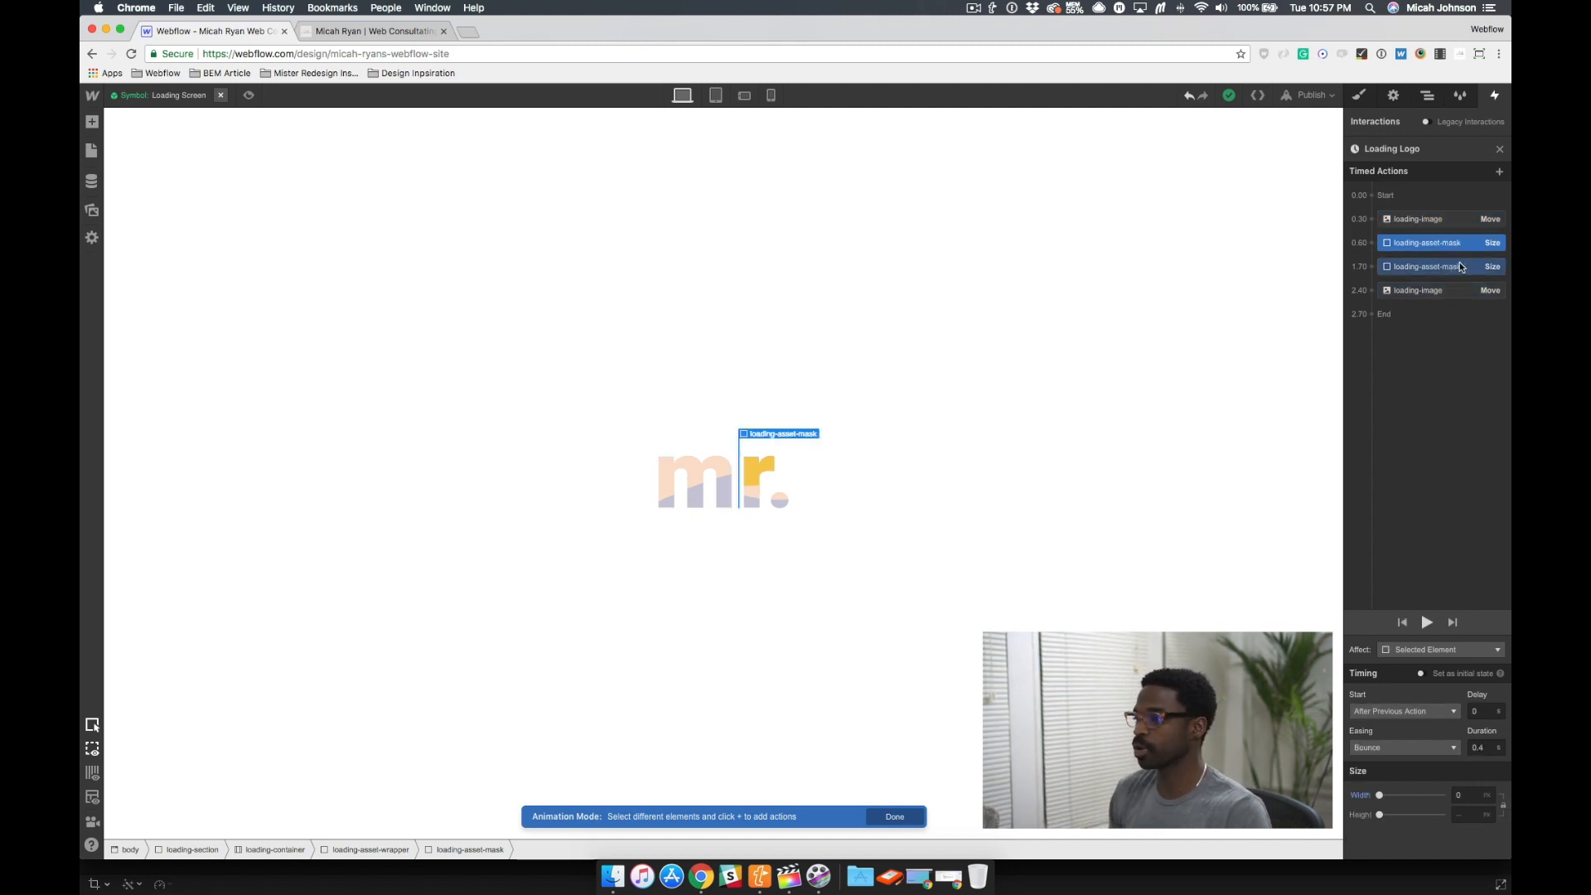
left_click(1425, 266)
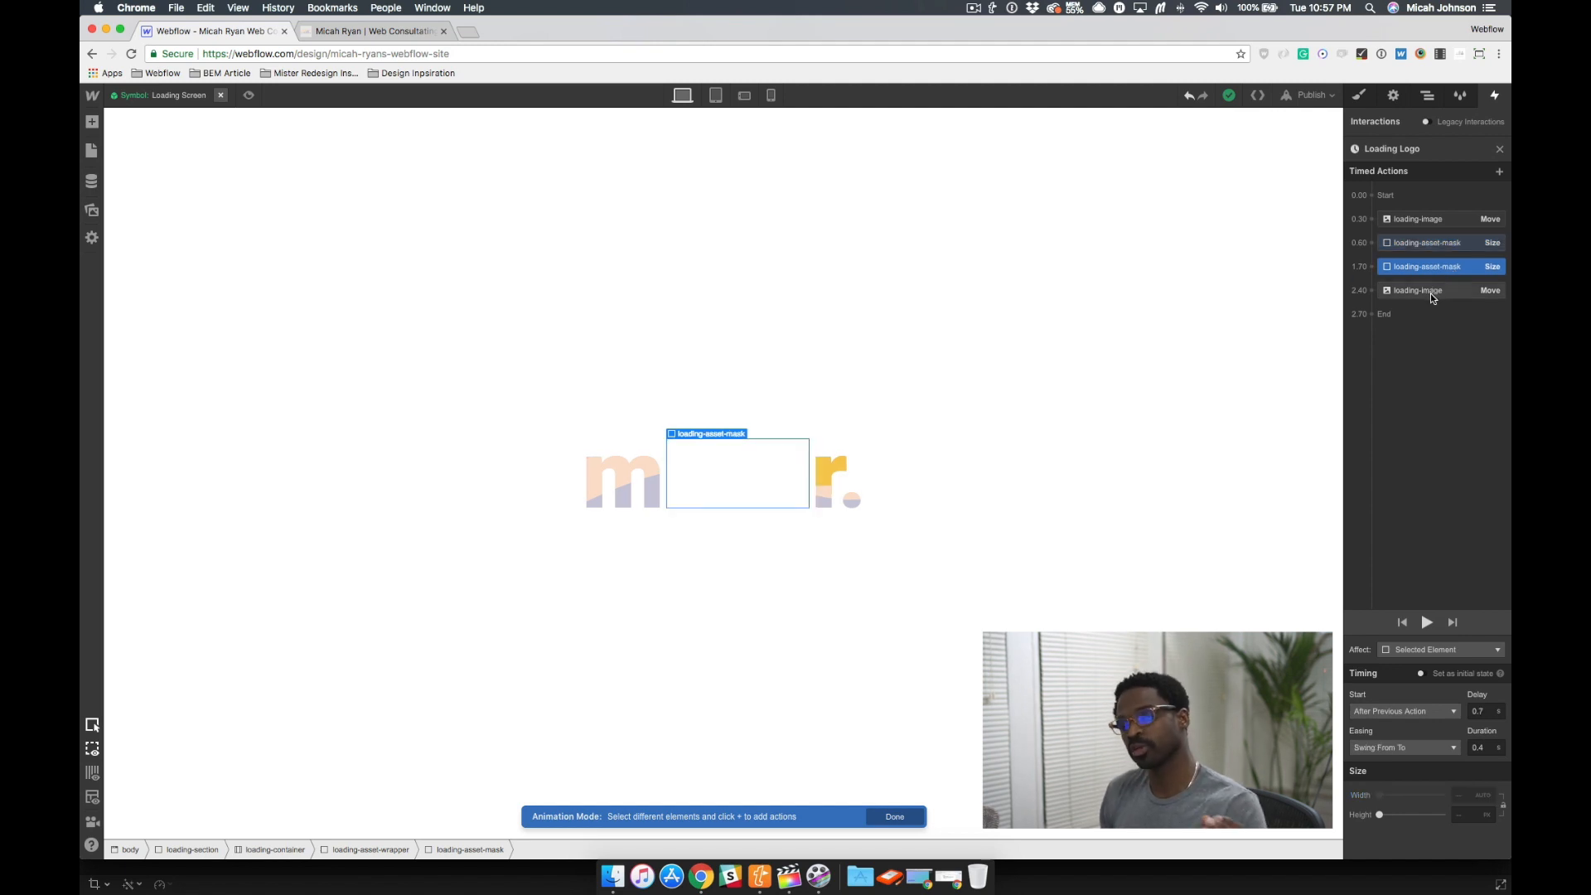
left_click(1420, 289)
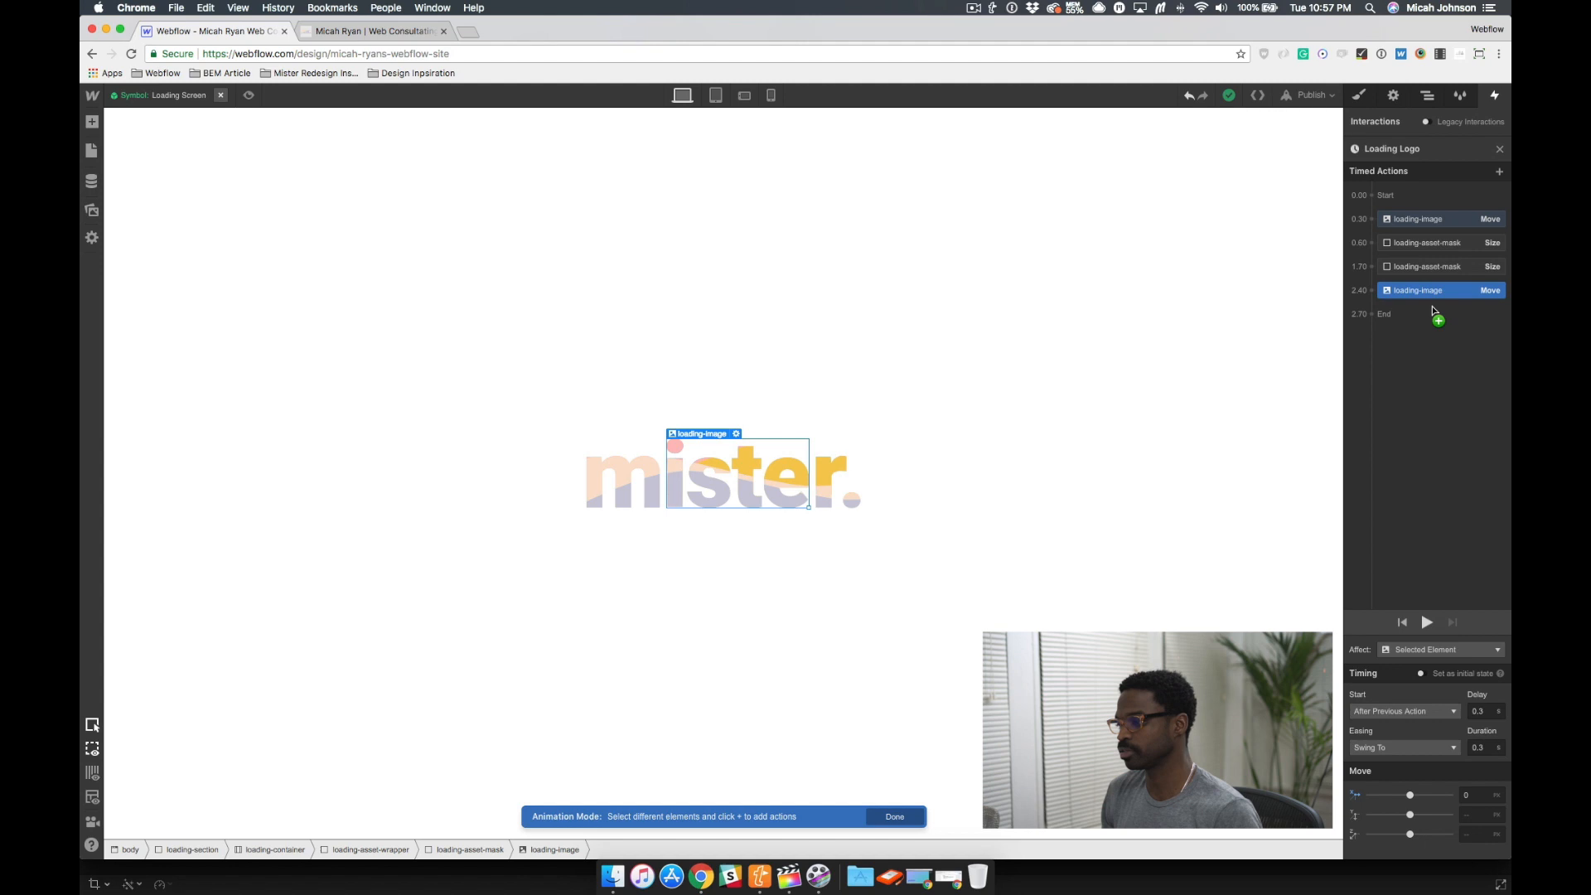
left_click(1425, 622)
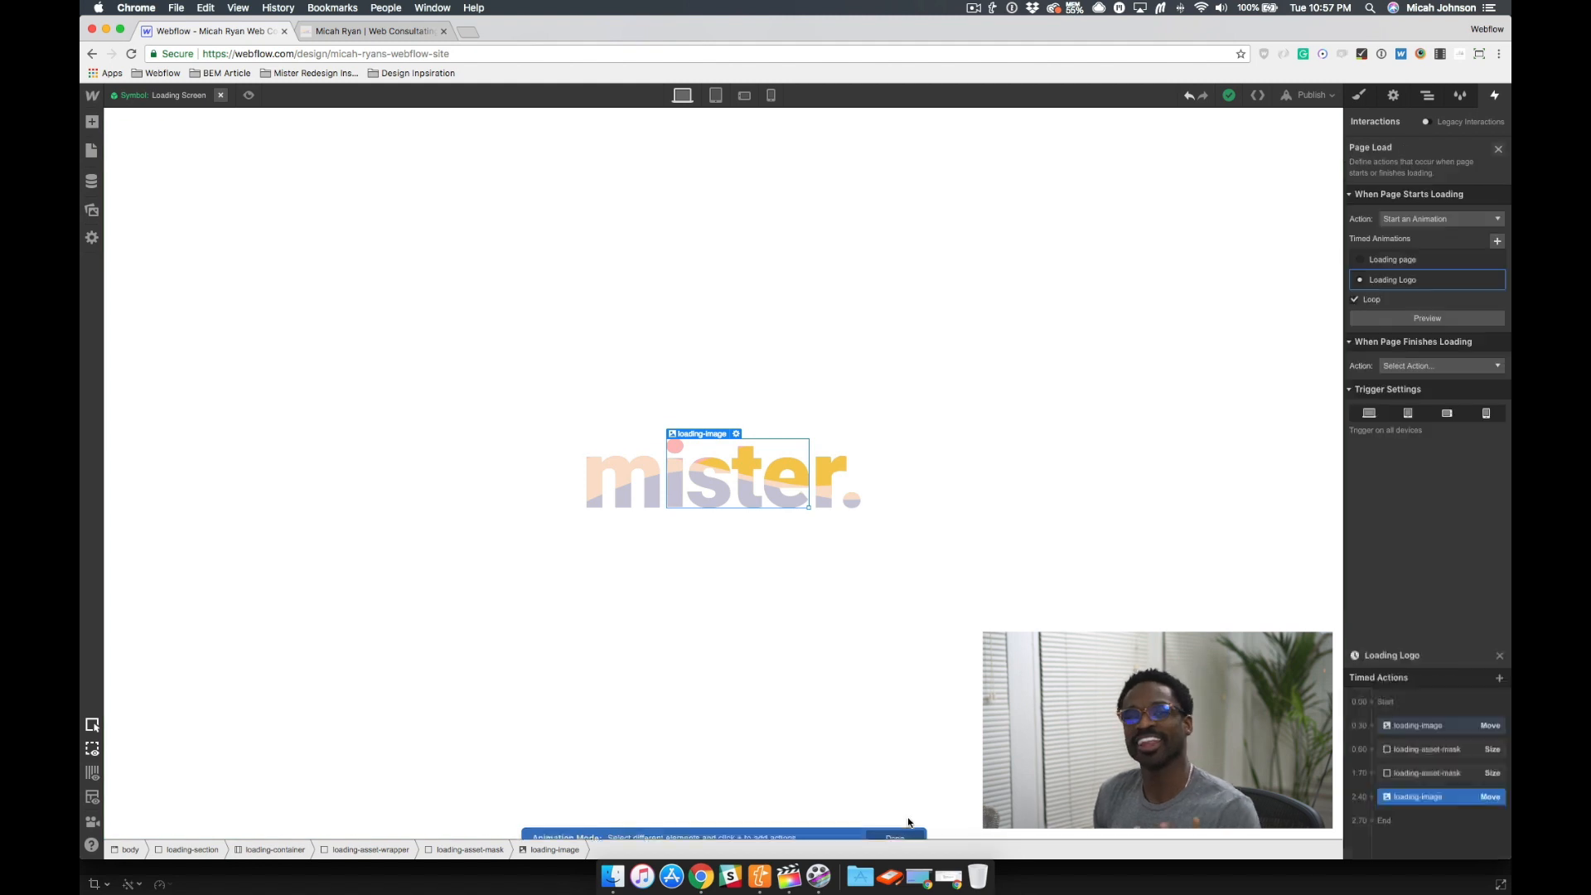
left_click(1425, 317)
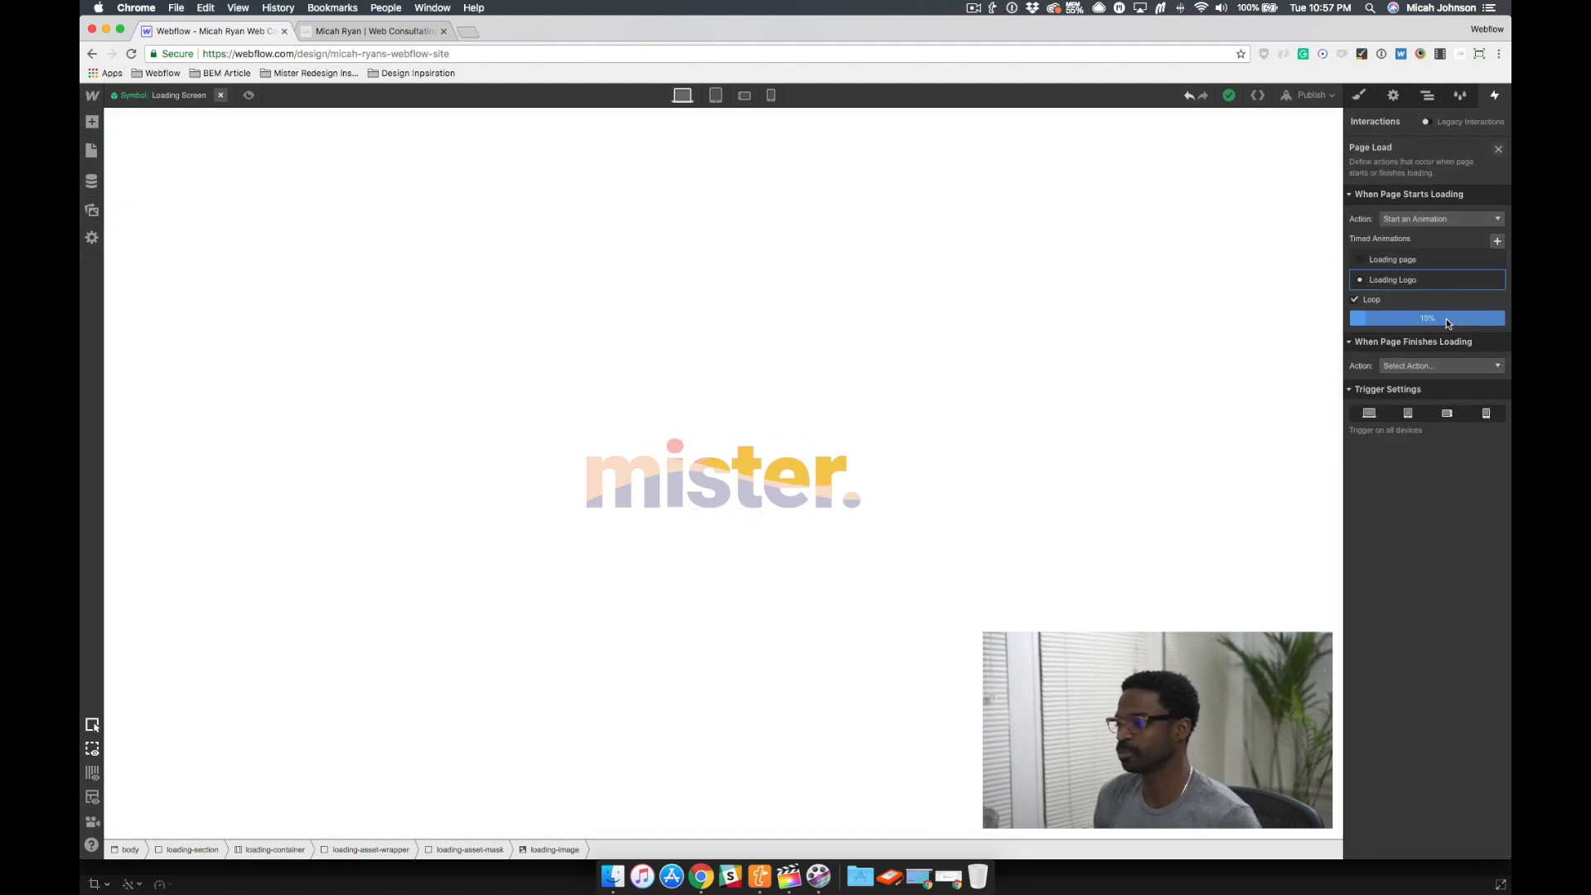